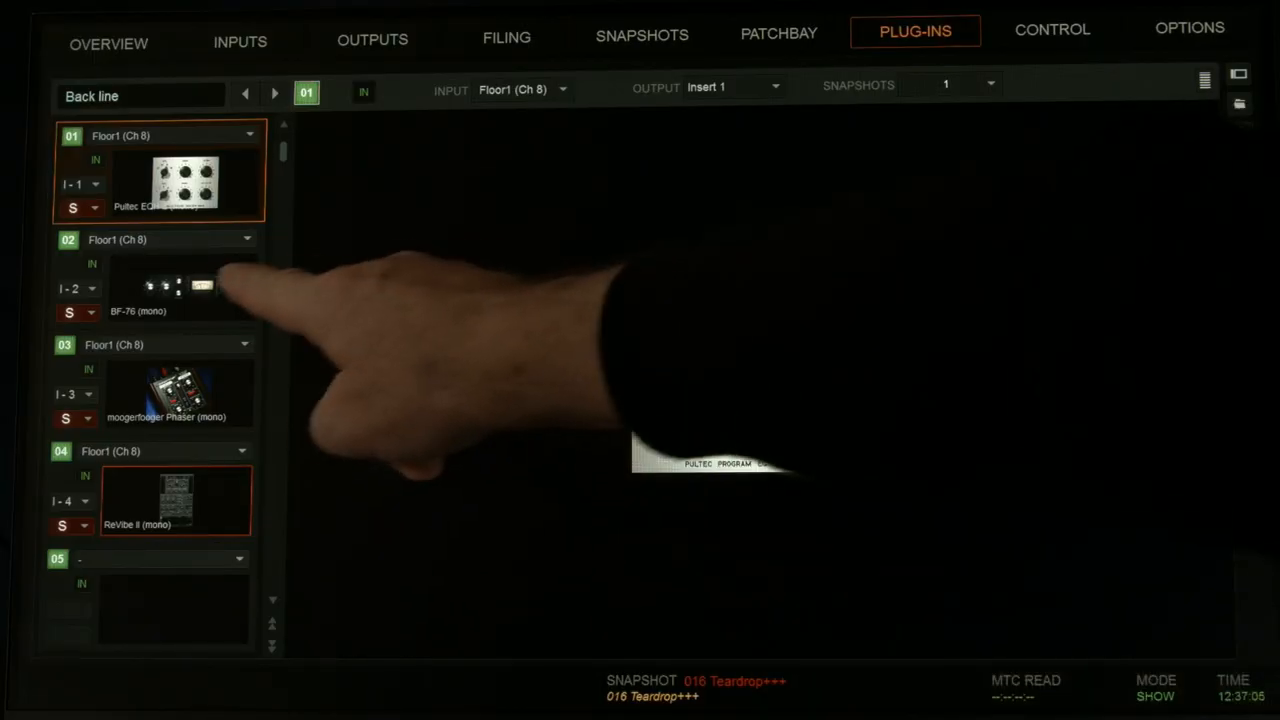
# Bring up the BF-76 peak limiter from Floor1 channel 8's insert slot 02 for editing
pyautogui.click(176, 288)
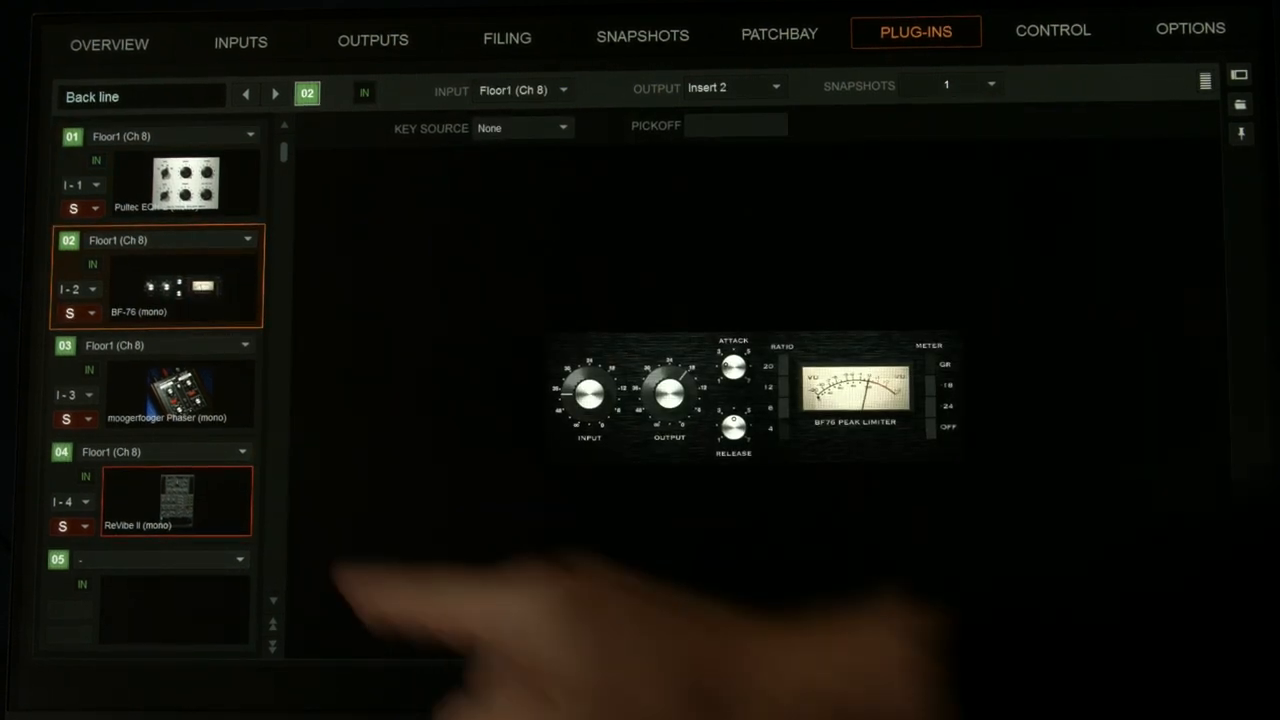